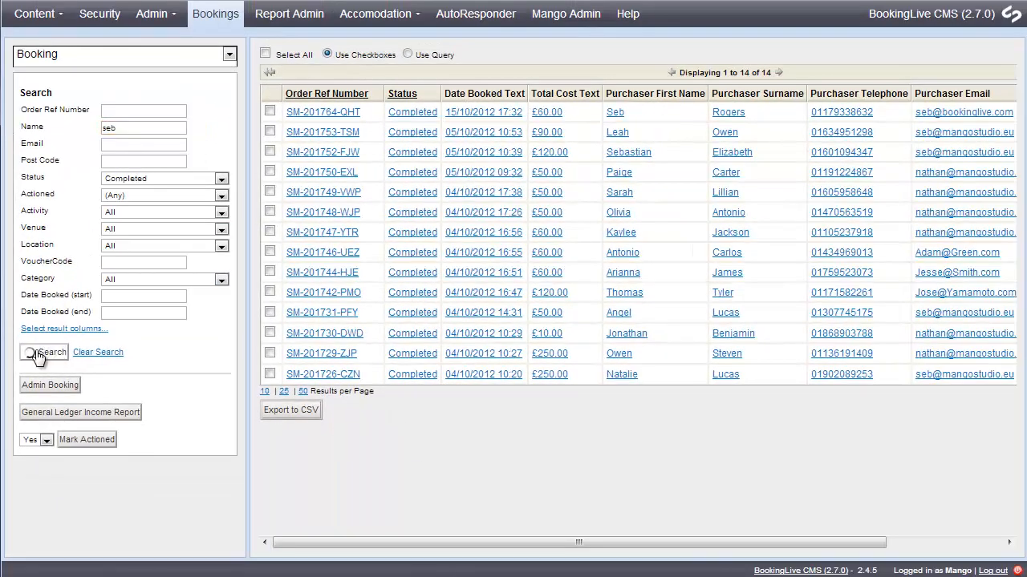
# Step: Search for completed bookings named 'seb', narrowing the list to two results
pyautogui.click(43, 352)
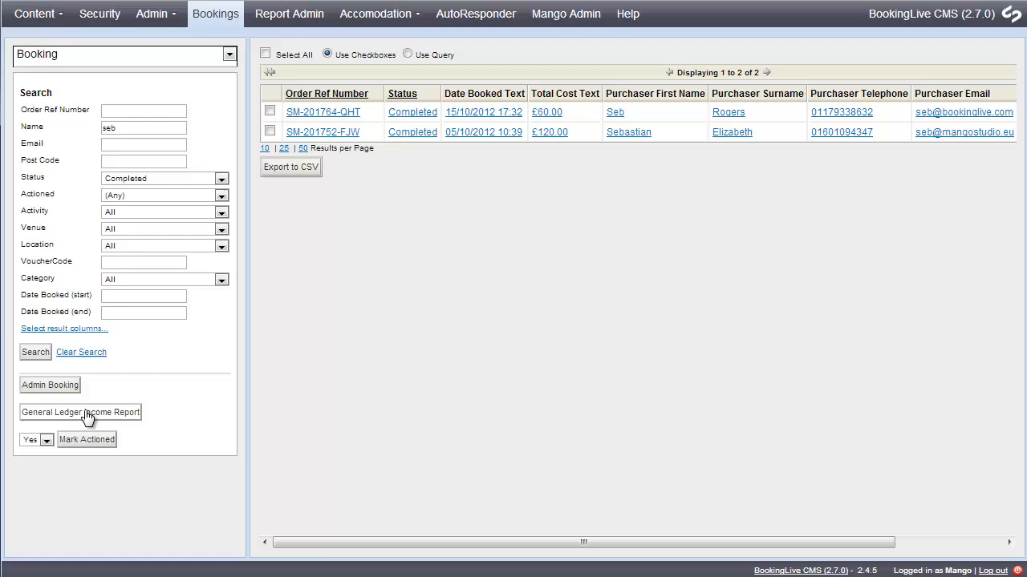
pyautogui.moveTo(200, 395)
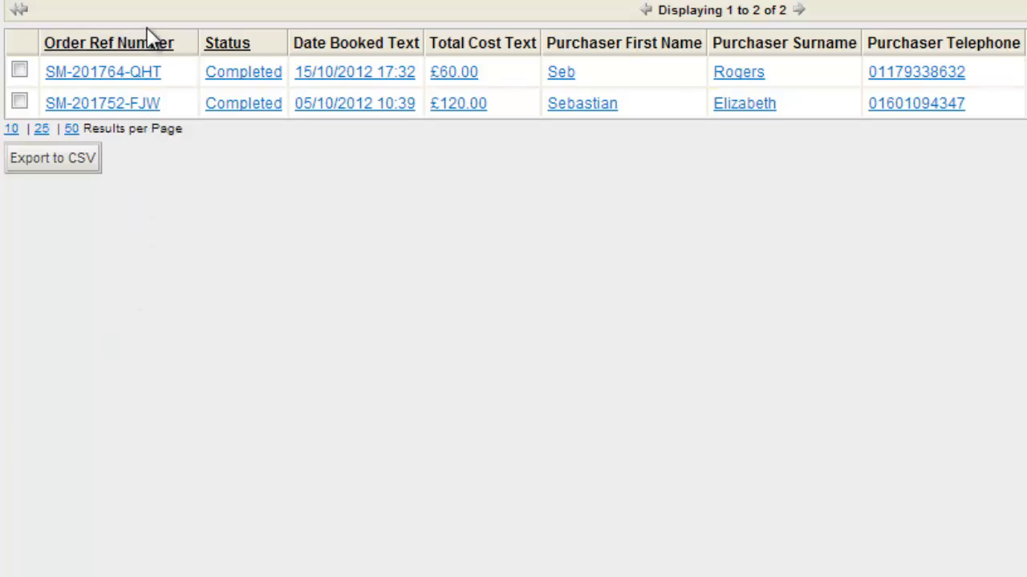
pyautogui.moveTo(662, 143)
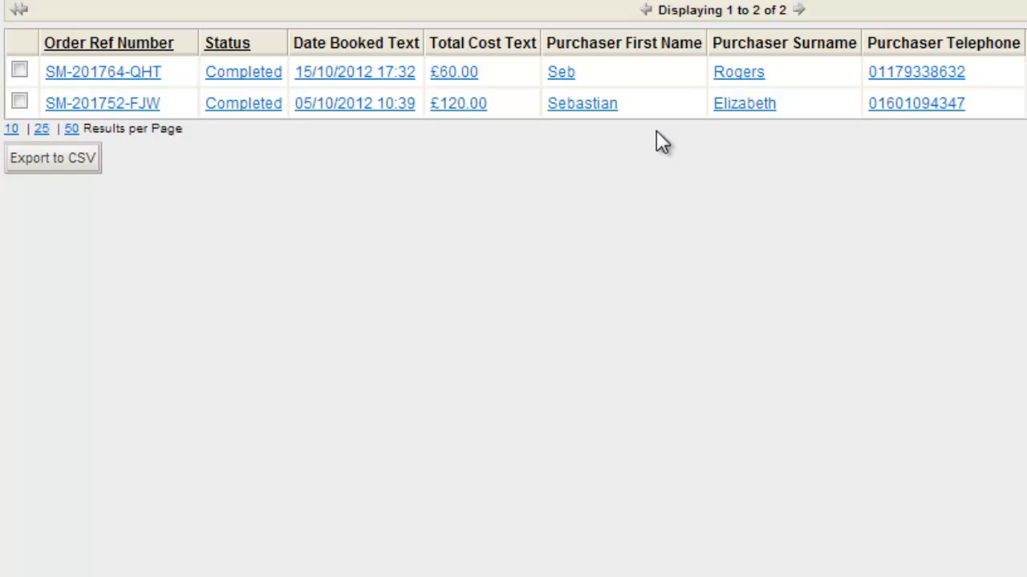
pyautogui.hscroll(3)
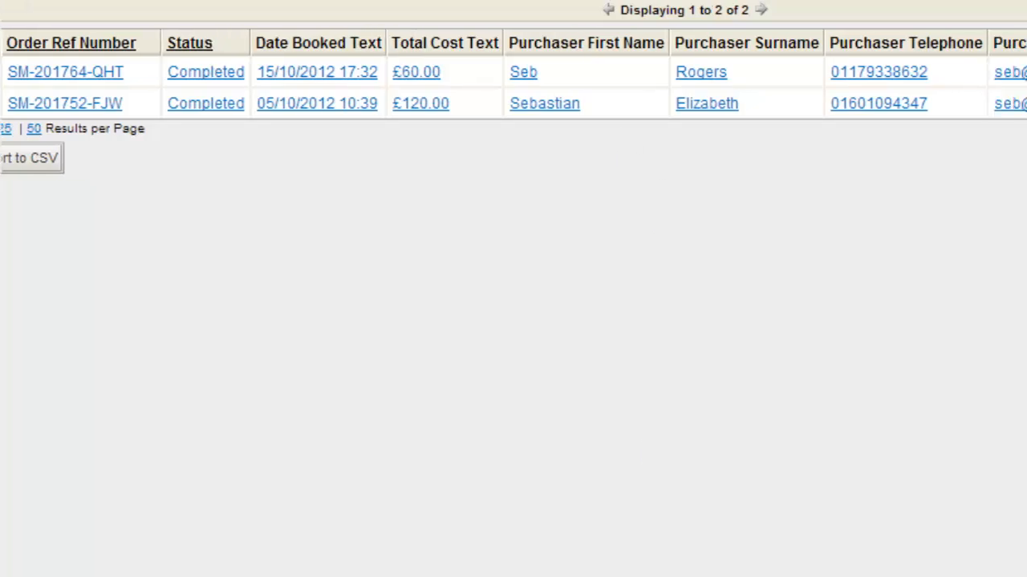
pyautogui.hscroll(3)
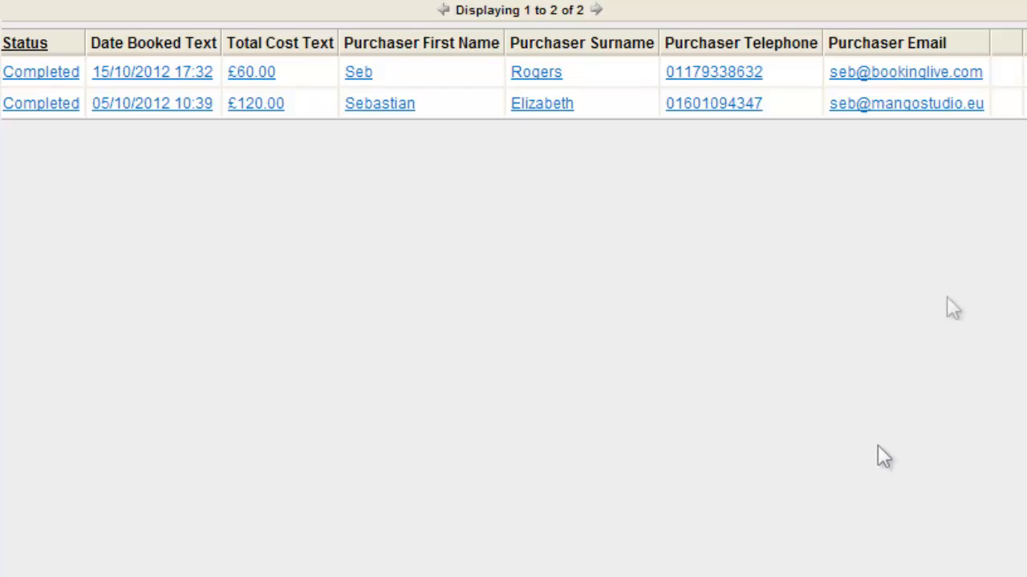
pyautogui.hscroll(3)
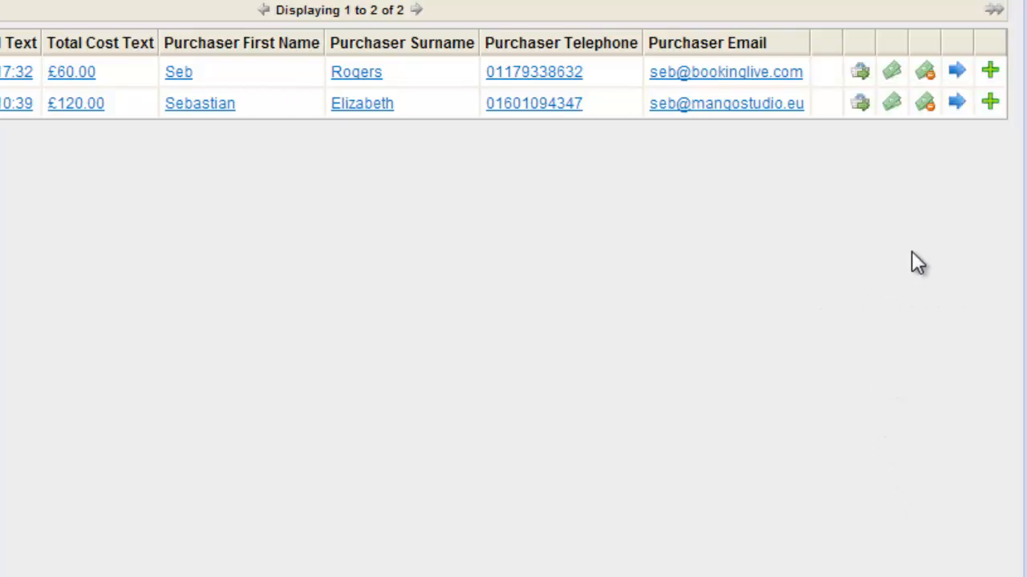
pyautogui.moveTo(956, 102)
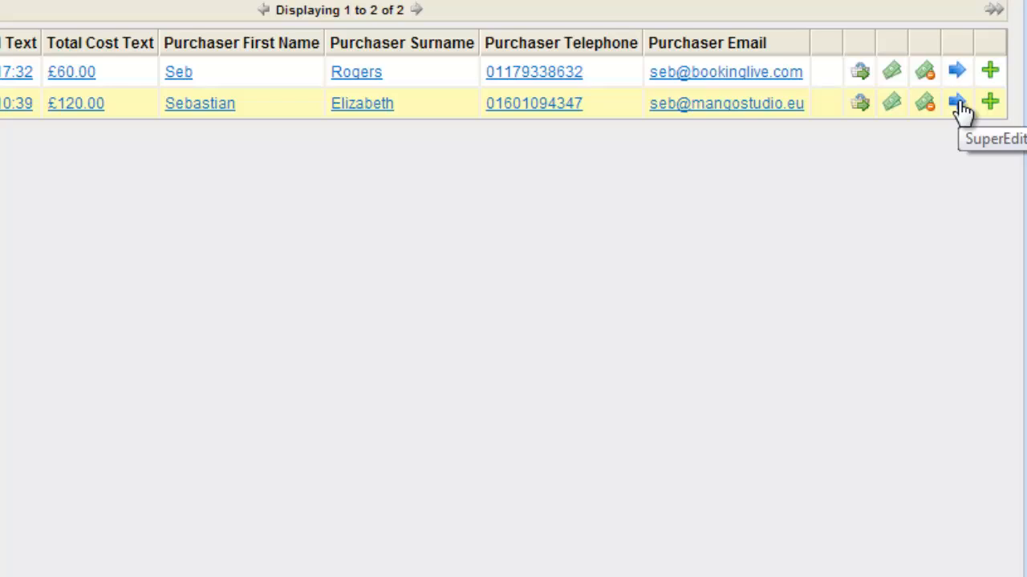
pyautogui.moveTo(892, 103)
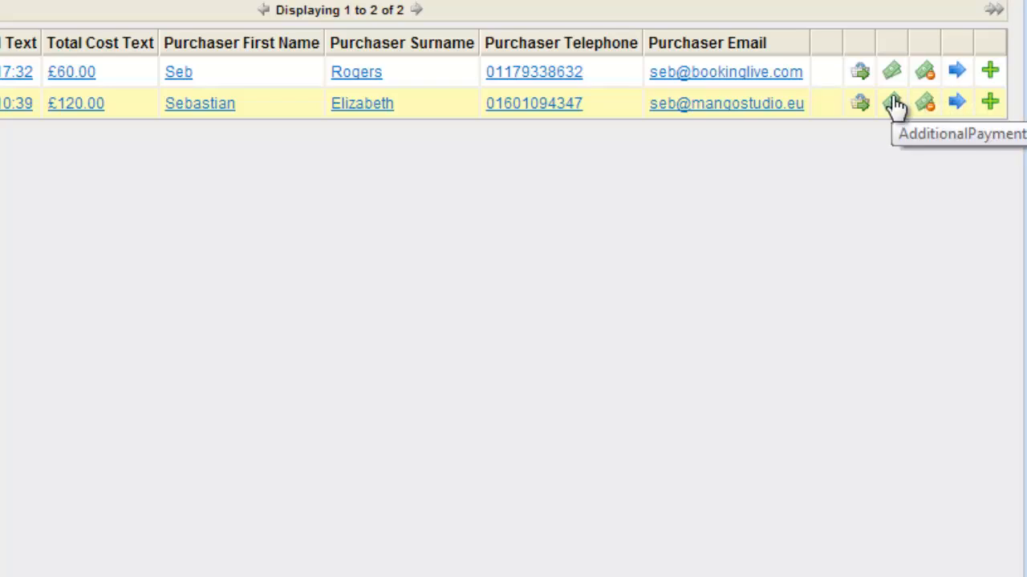
pyautogui.moveTo(862, 104)
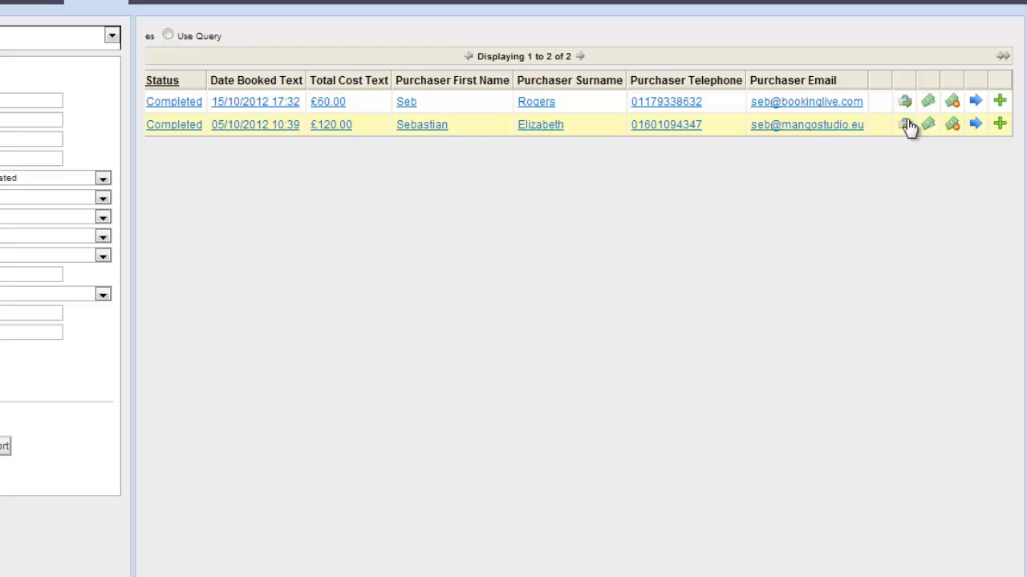
pyautogui.click(920, 129)
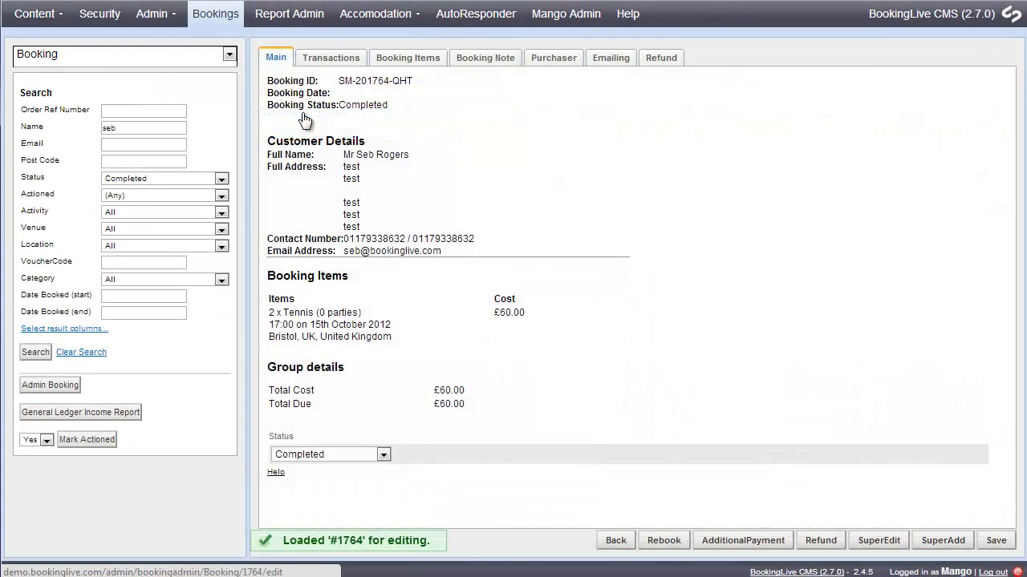
pyautogui.moveTo(377, 126)
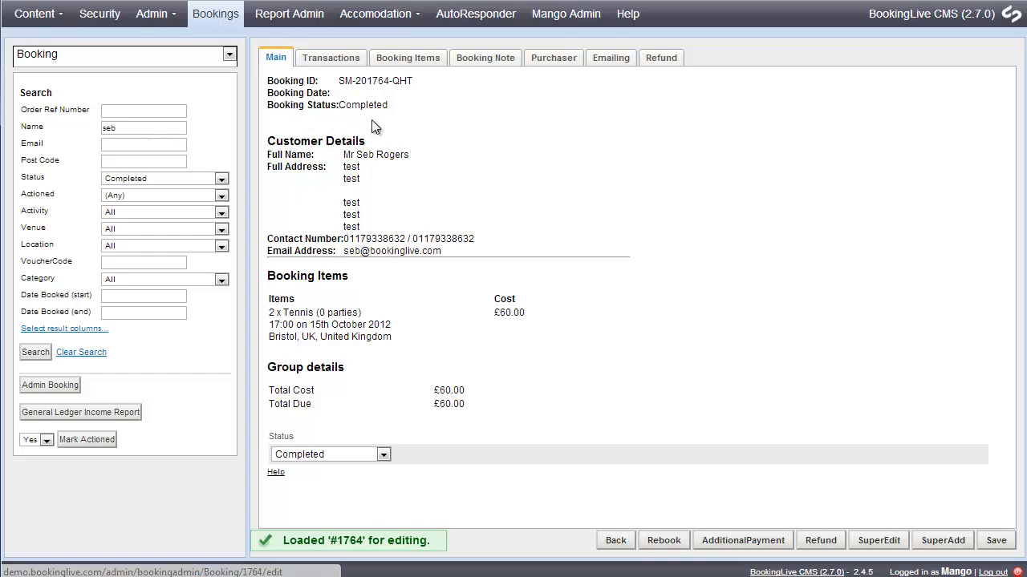
pyautogui.click(330, 57)
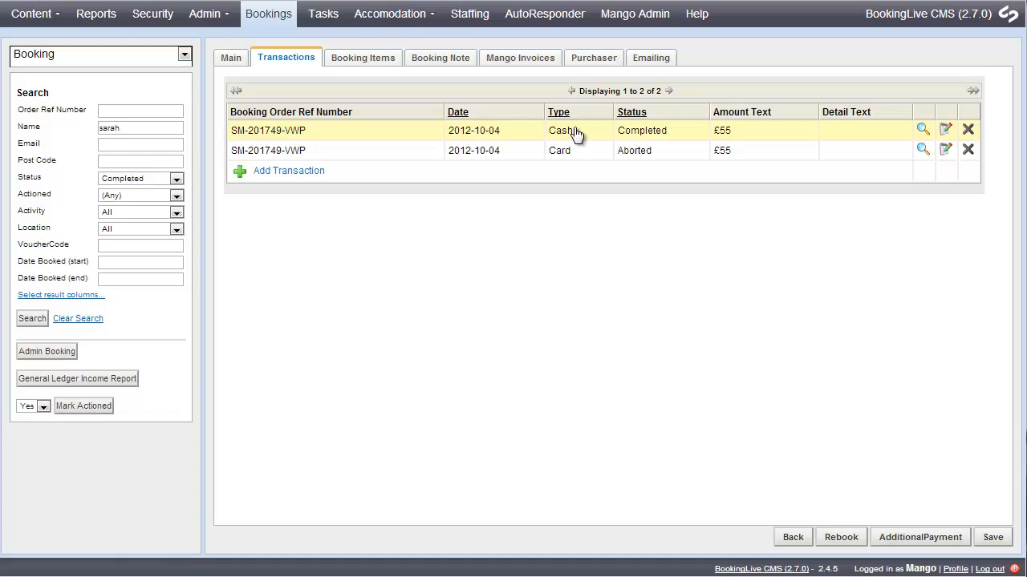
pyautogui.click(362, 57)
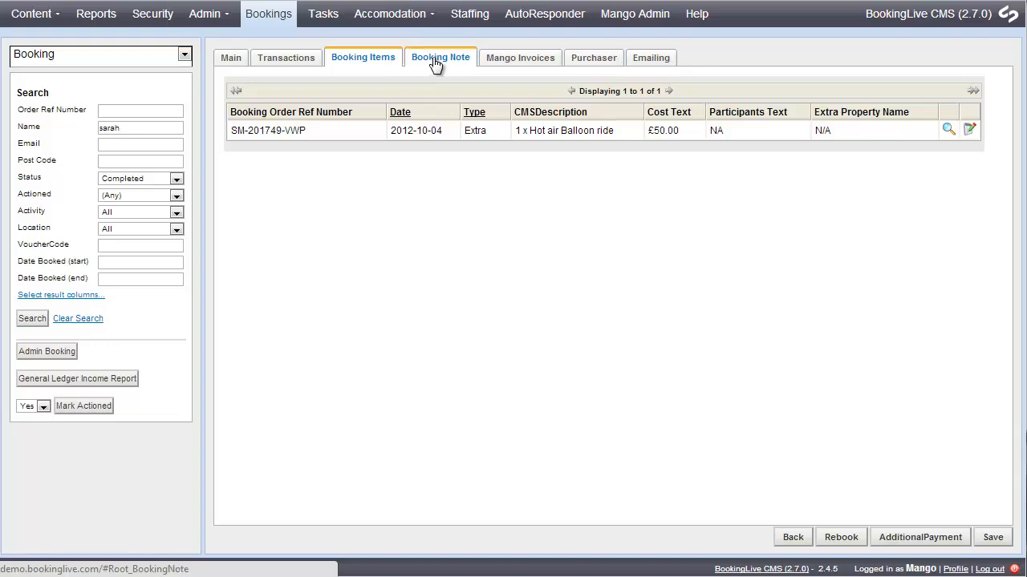
pyautogui.click(440, 57)
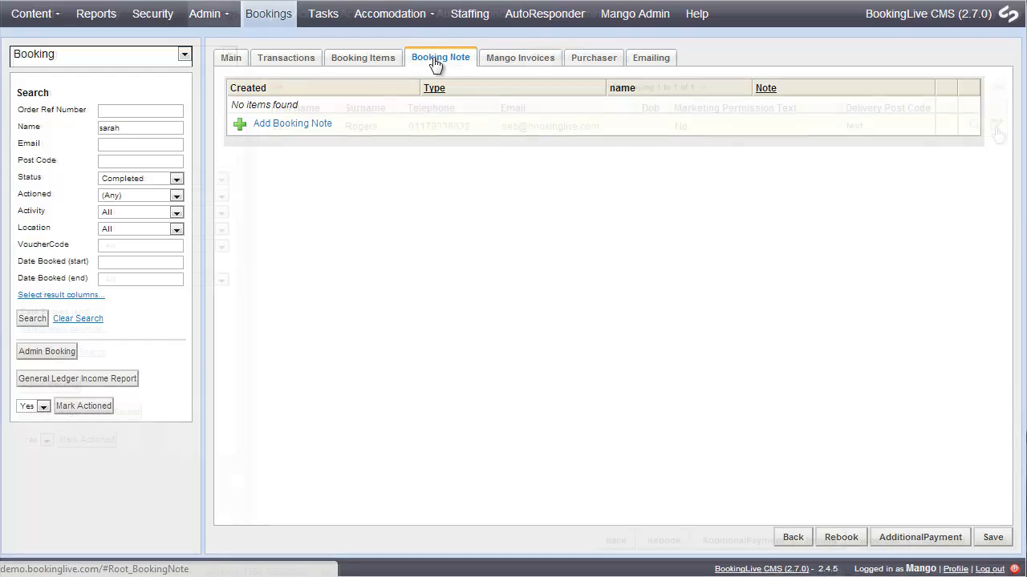
pyautogui.click(593, 56)
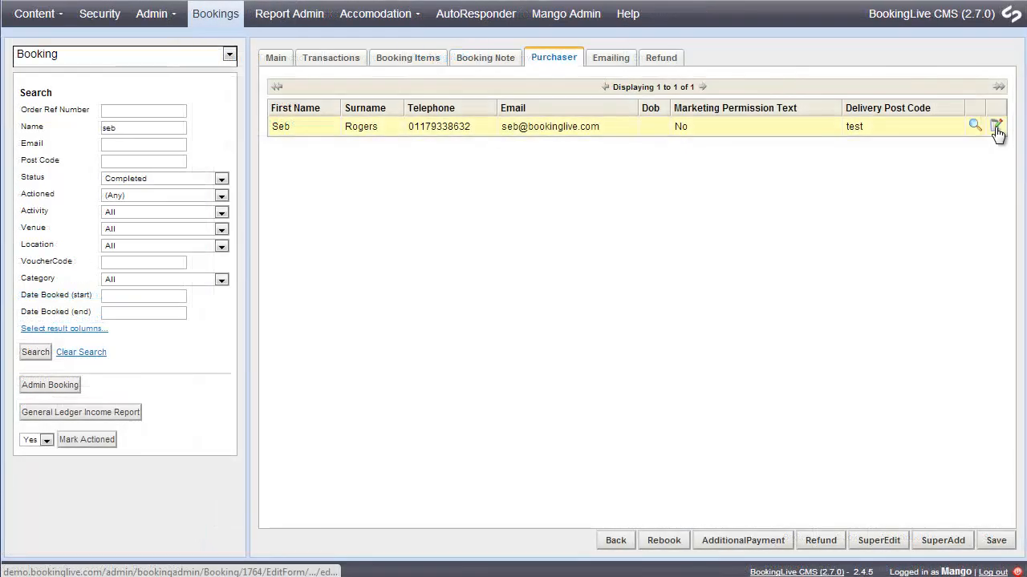
# Step: Review the purchaser's contact details in the Edit dialog, then show the booking's email resend options
pyautogui.click(997, 126)
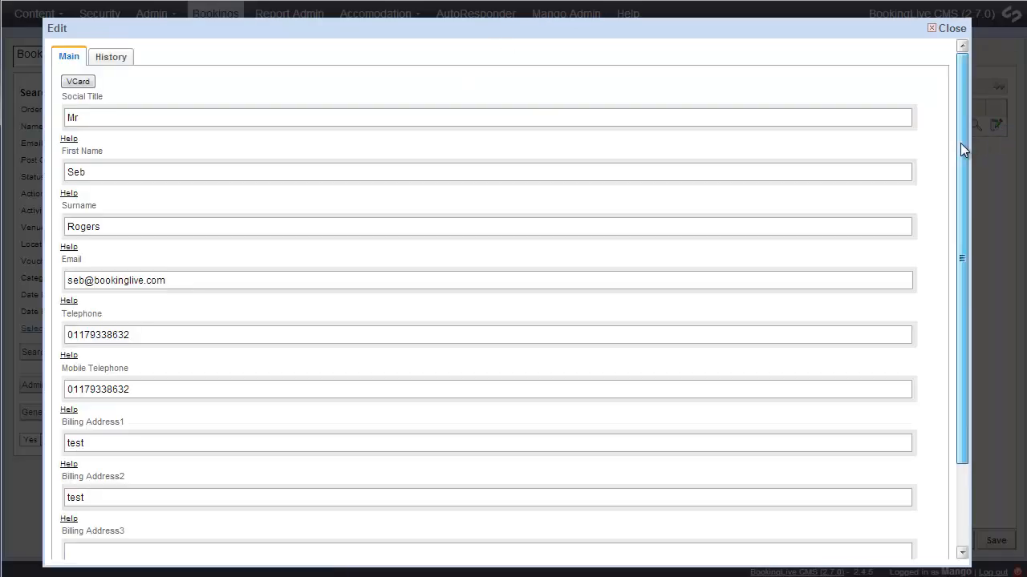
pyautogui.scroll(-3)
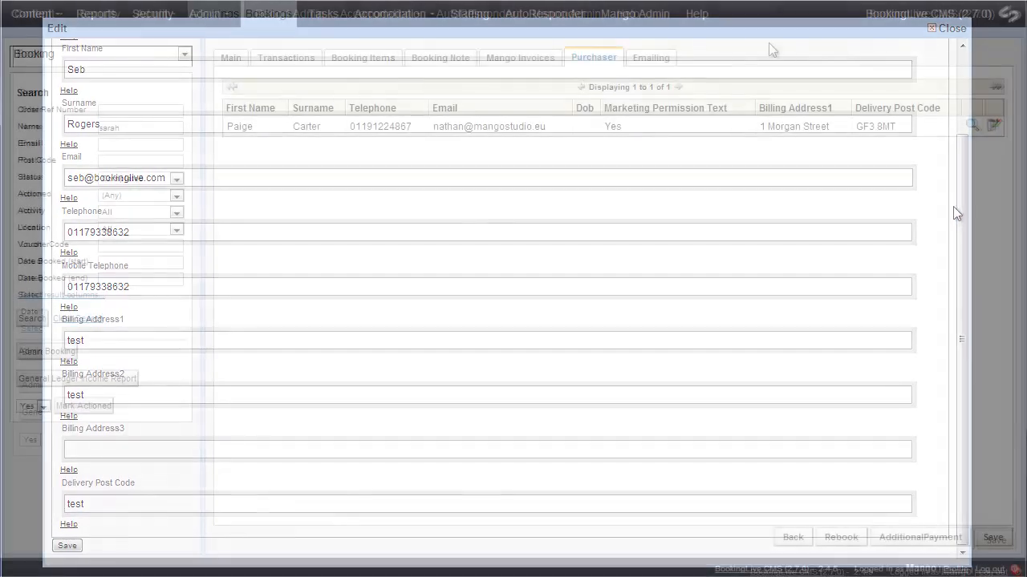
pyautogui.click(650, 57)
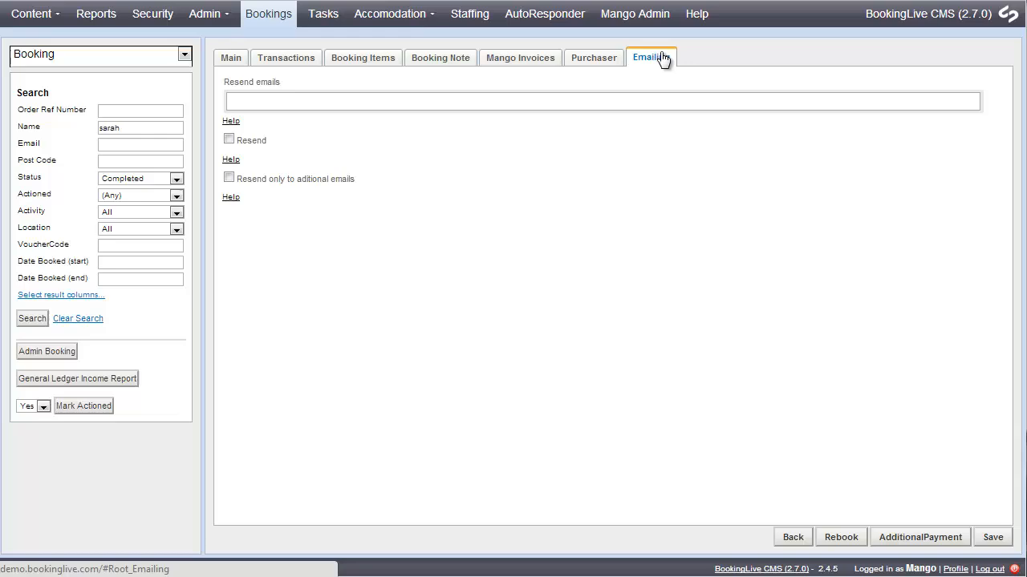